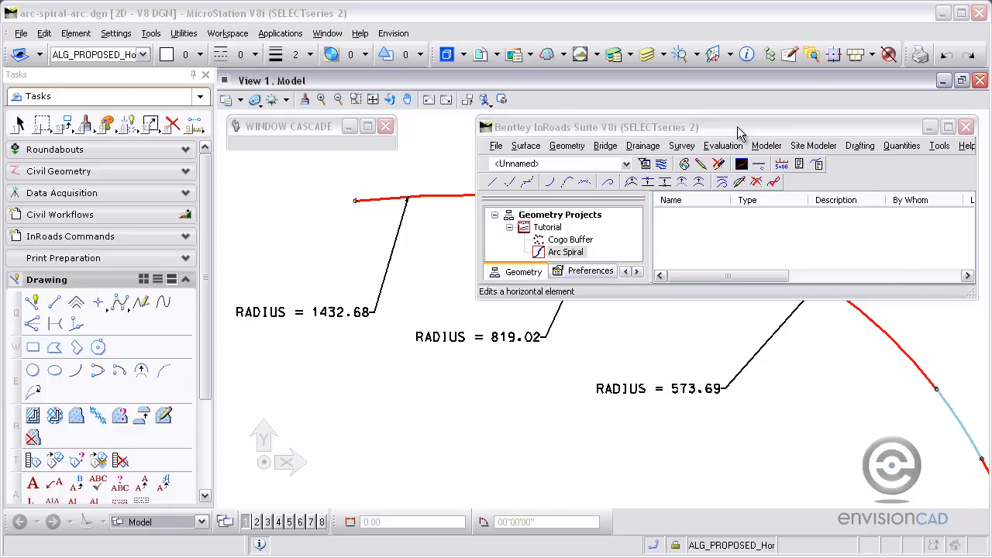
# - Hide the InRoads Explorer using the view's Explorer Show/Hide shortcut option
pyautogui.click(566, 252)
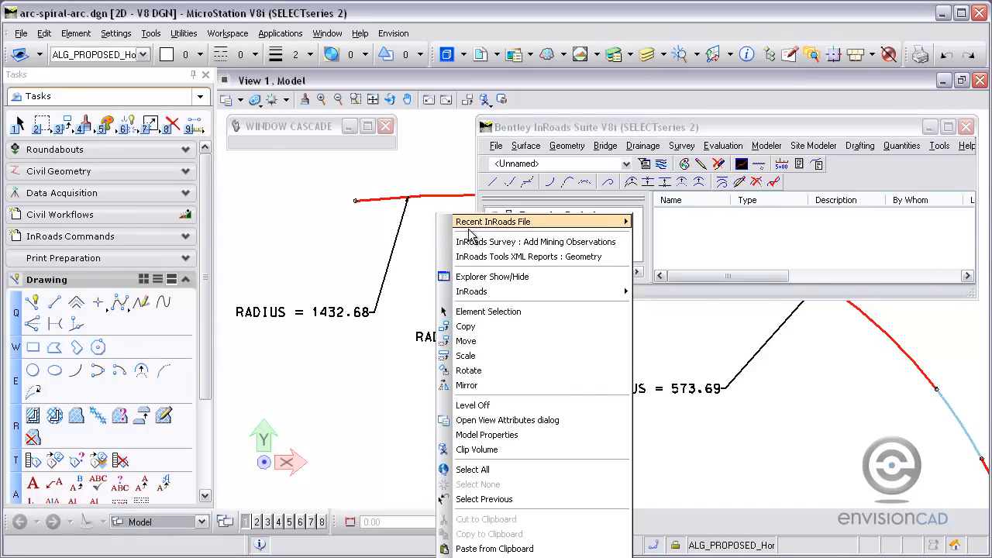
pyautogui.moveTo(493, 276)
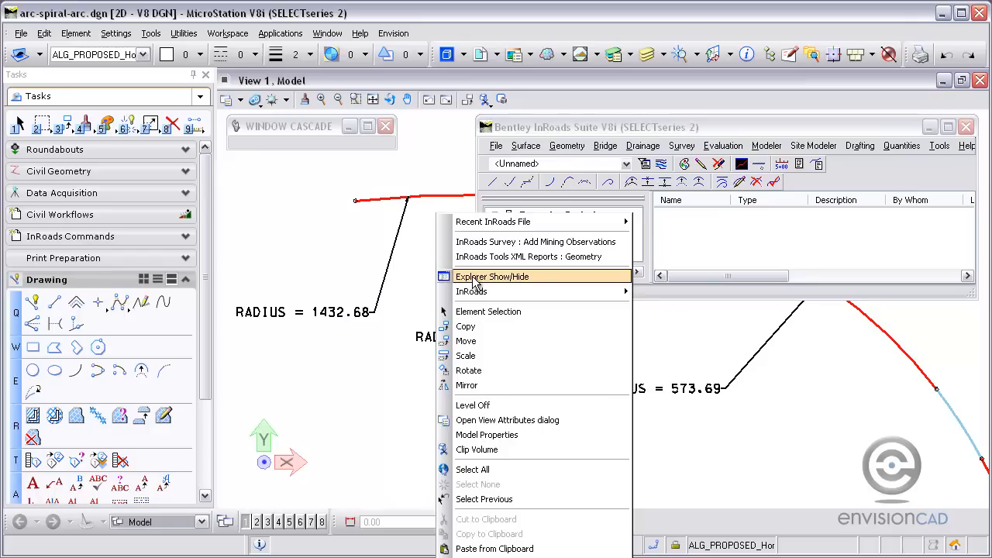
pyautogui.click(493, 277)
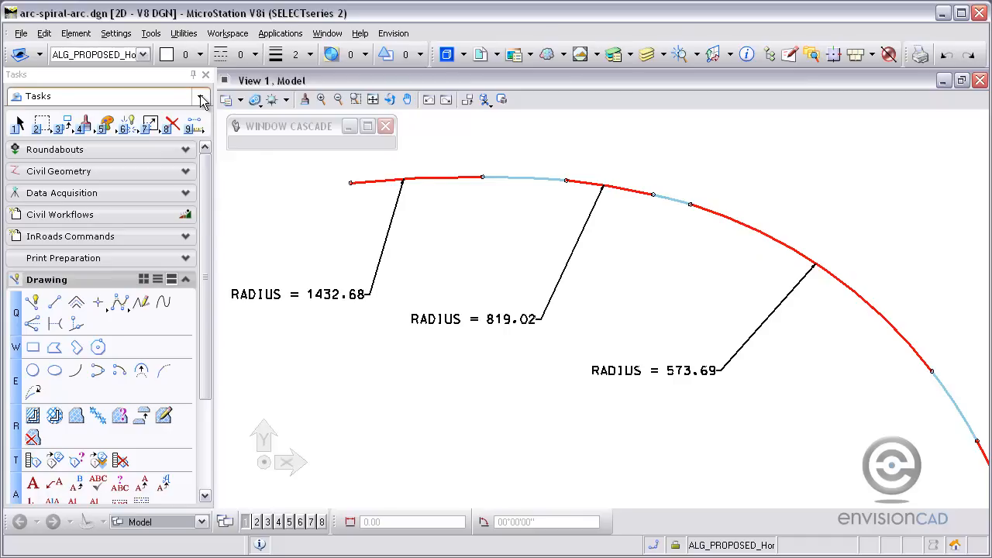
# - Switch the task panel to InRoads Geometry and start Add Fixed Horizontal Curve
pyautogui.click(200, 95)
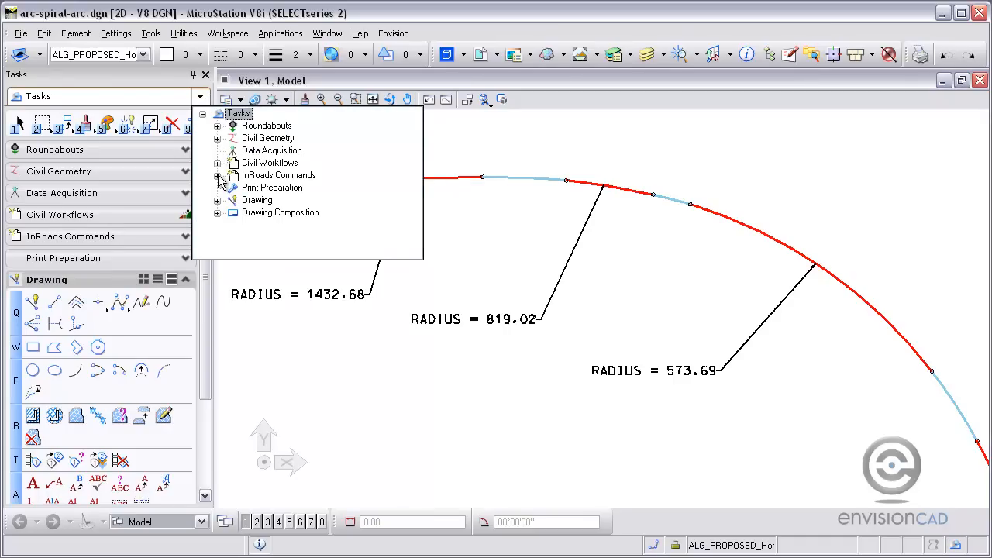
pyautogui.click(219, 175)
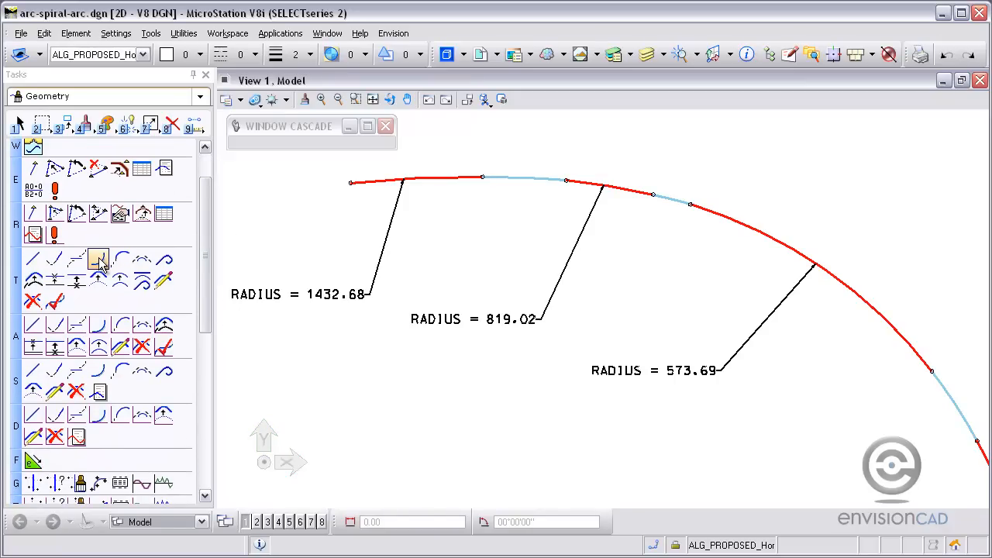
pyautogui.click(98, 259)
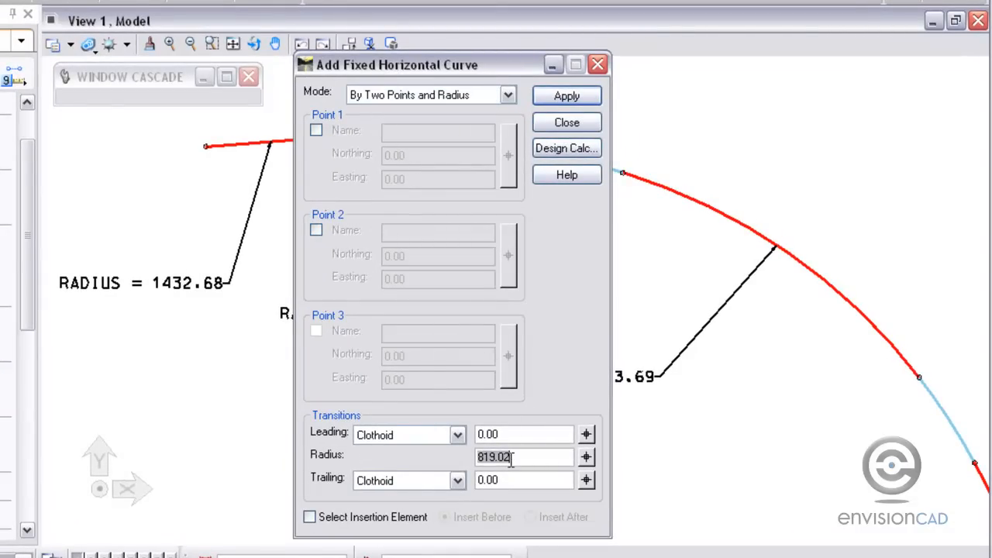
# - Enter radius 1432.68 for the first arc's fixed curve with 0.00 clothoids
pyautogui.write('1')
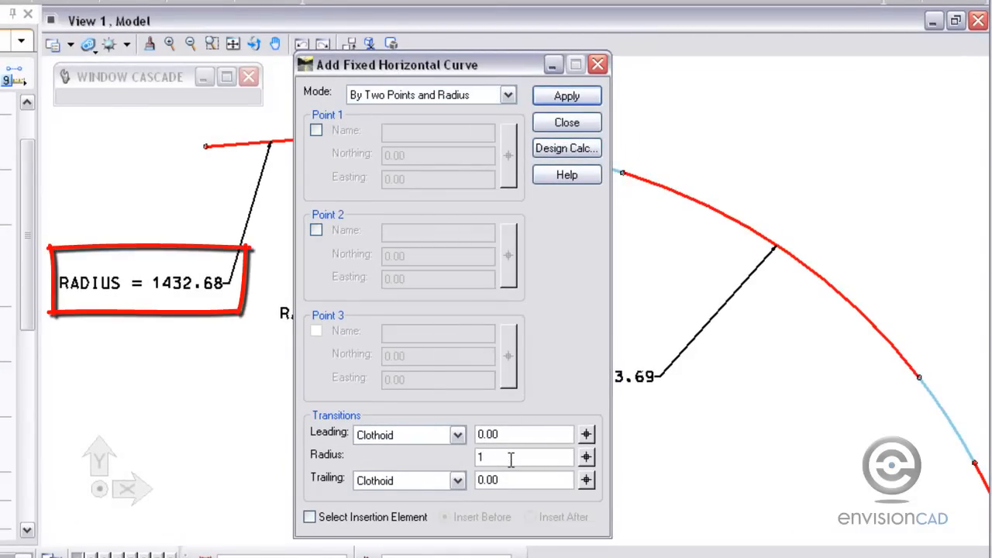
pyautogui.write('432.68')
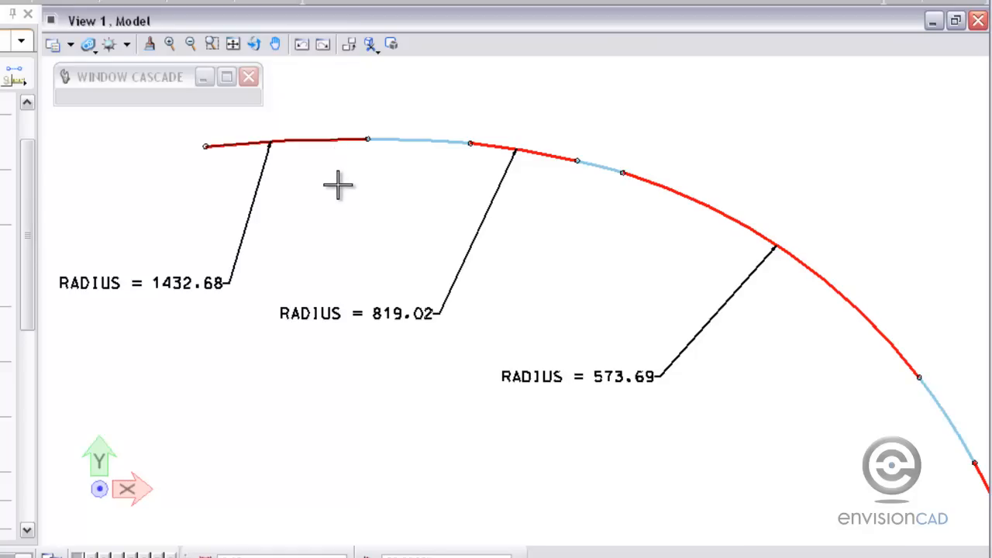
pyautogui.moveTo(342, 192)
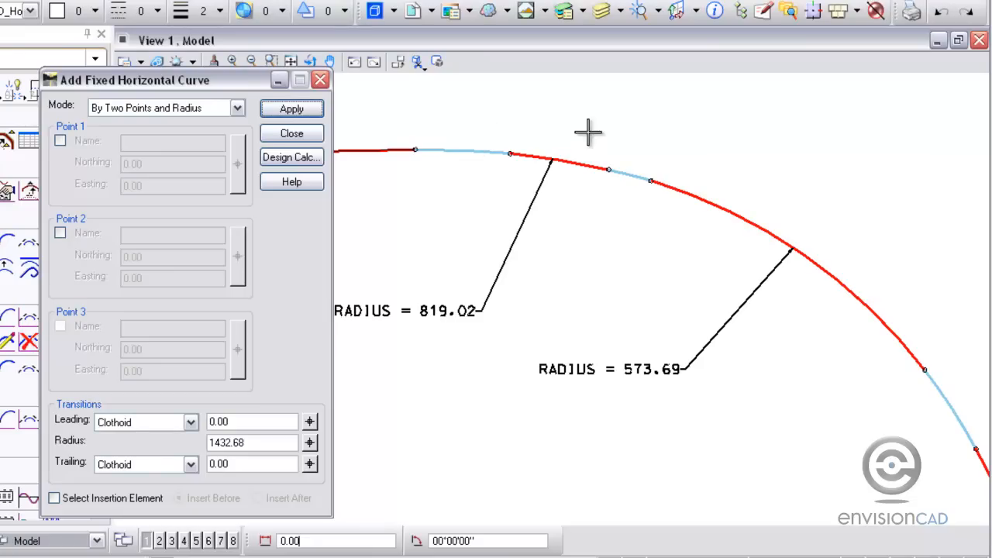
pyautogui.moveTo(250, 370)
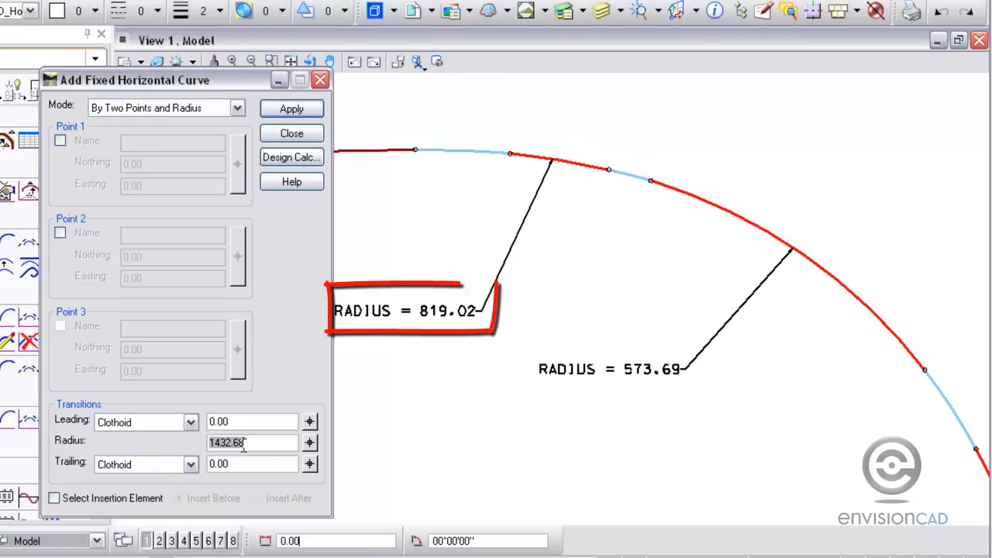
# - Apply an 819.02-radius fixed curve with 50.00 leading and trailing clothoids
pyautogui.write('819.02')
pyautogui.click(252, 463)
pyautogui.write('50')
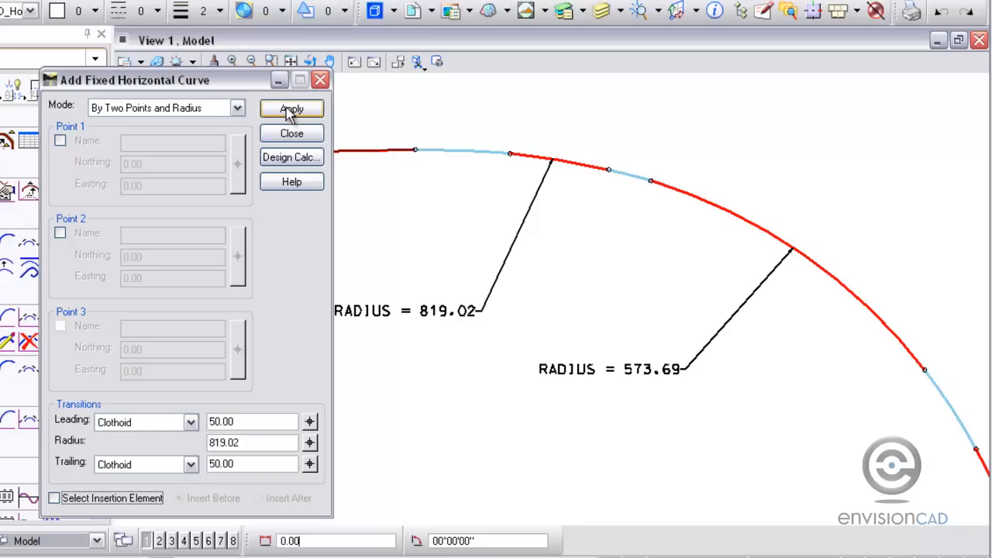
pyautogui.click(291, 108)
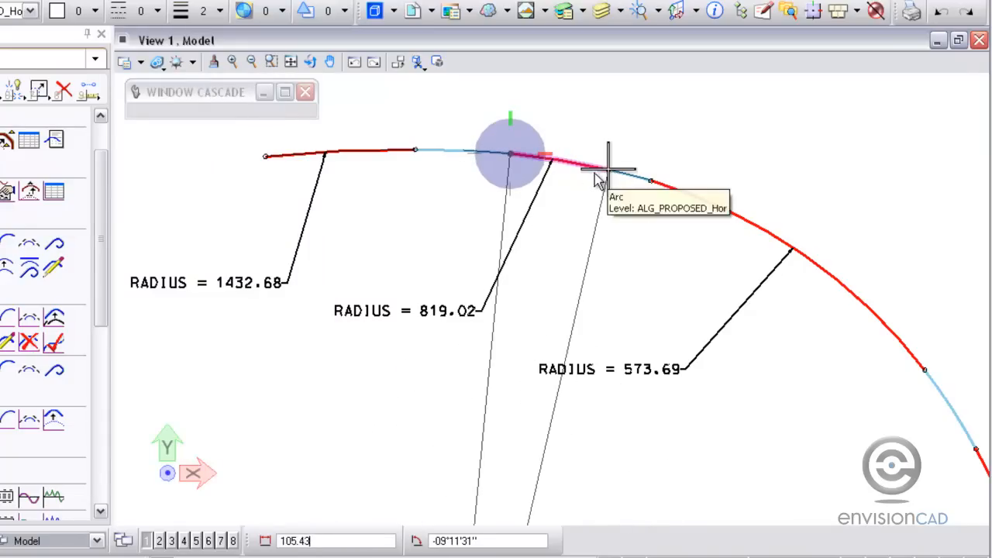
pyautogui.moveTo(640, 216)
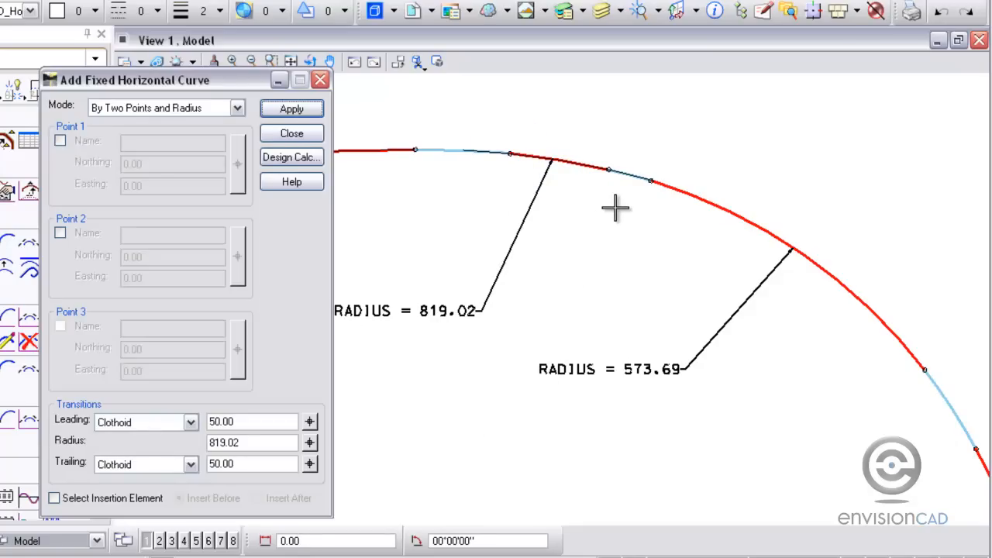
# - Set leading spiral 0.00 and radius 573.69 for the third arc's fixed curve
pyautogui.click(248, 421)
pyautogui.write('0')
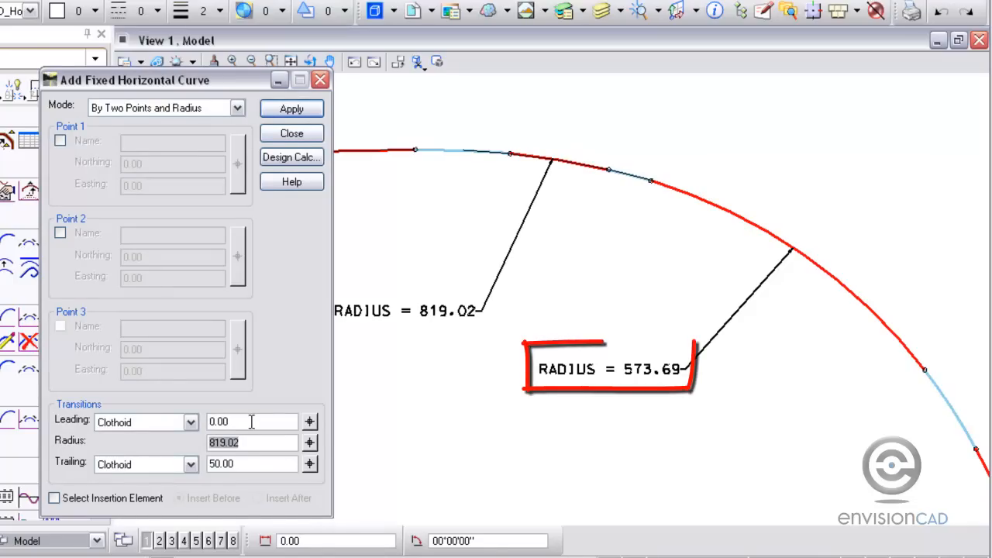
pyautogui.write('573')
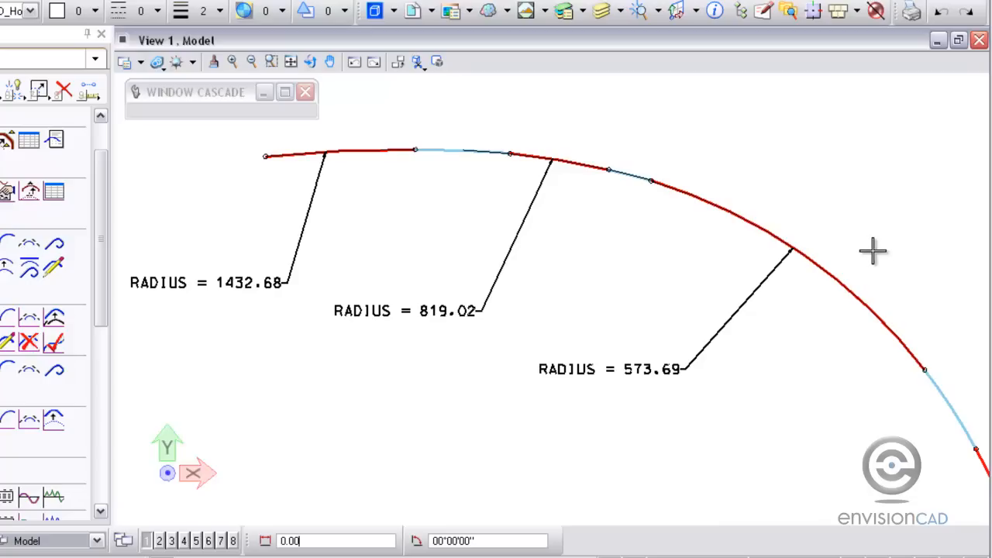
pyautogui.moveTo(838, 226)
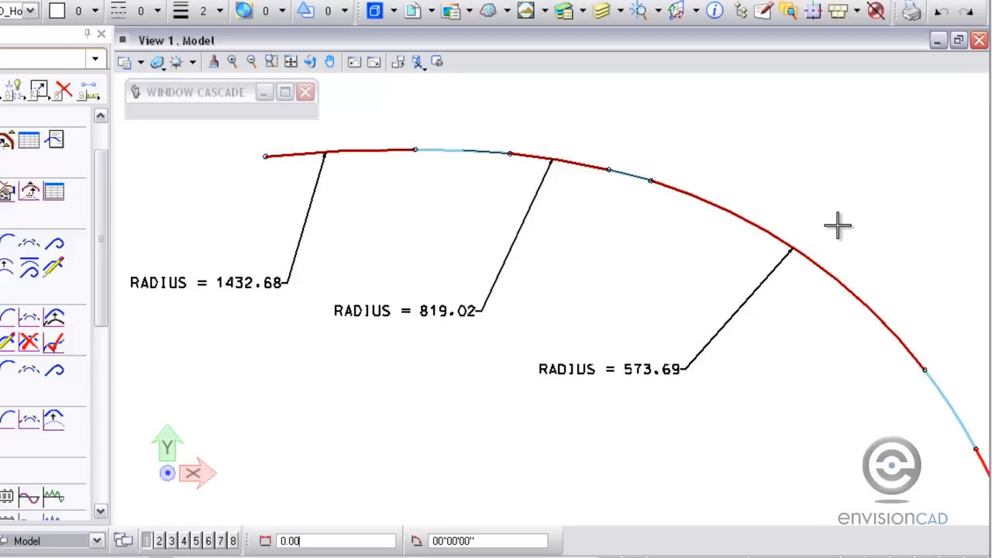
pyautogui.moveTo(628, 73)
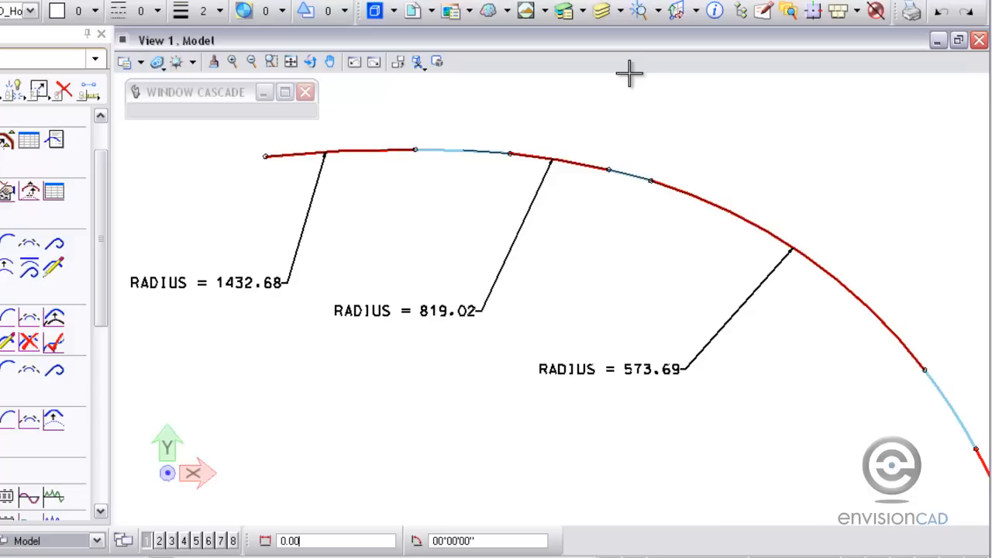
pyautogui.moveTo(252, 251)
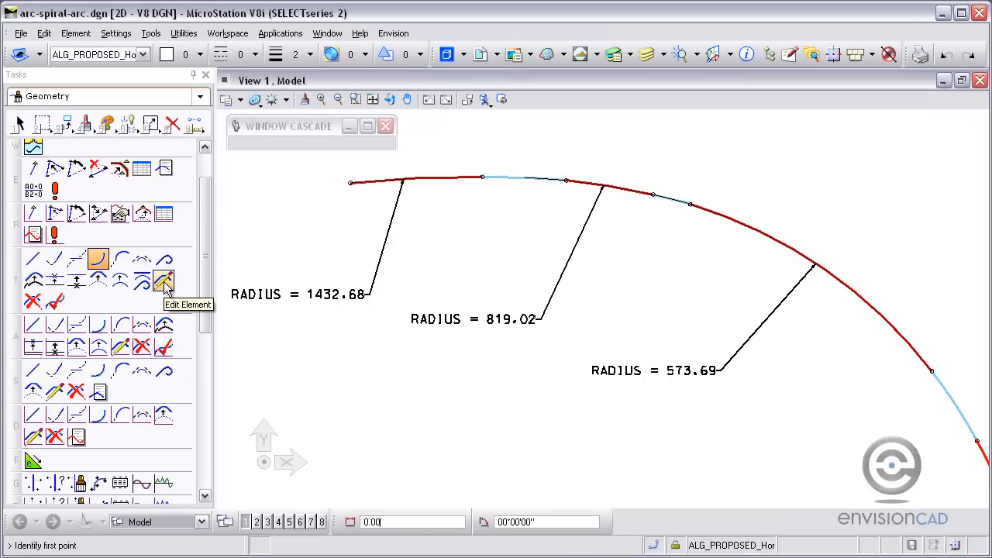
# - Edit the first spiral with connectivity off to start at radius 1432.68, lengthening it to 100.00
pyautogui.click(163, 280)
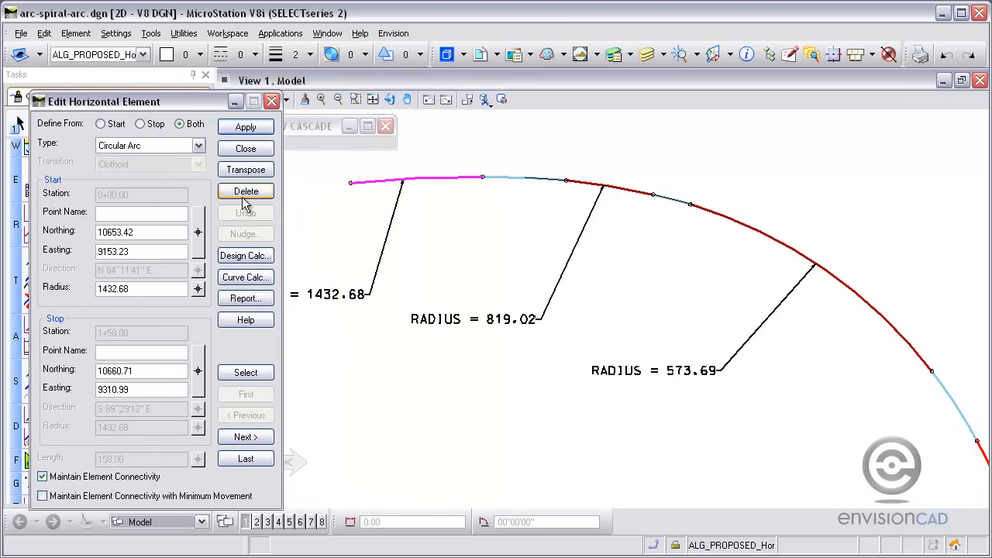
pyautogui.moveTo(246, 436)
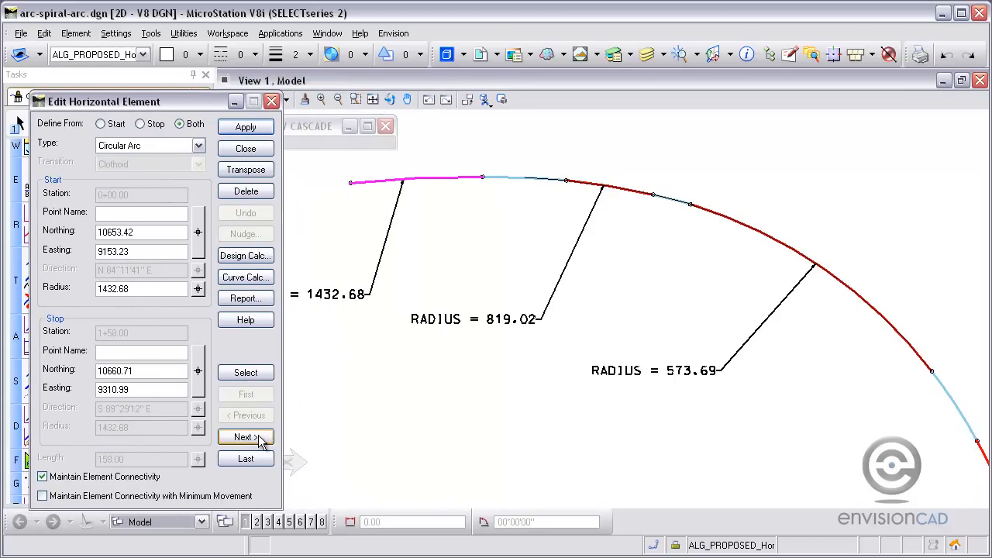
pyautogui.click(245, 436)
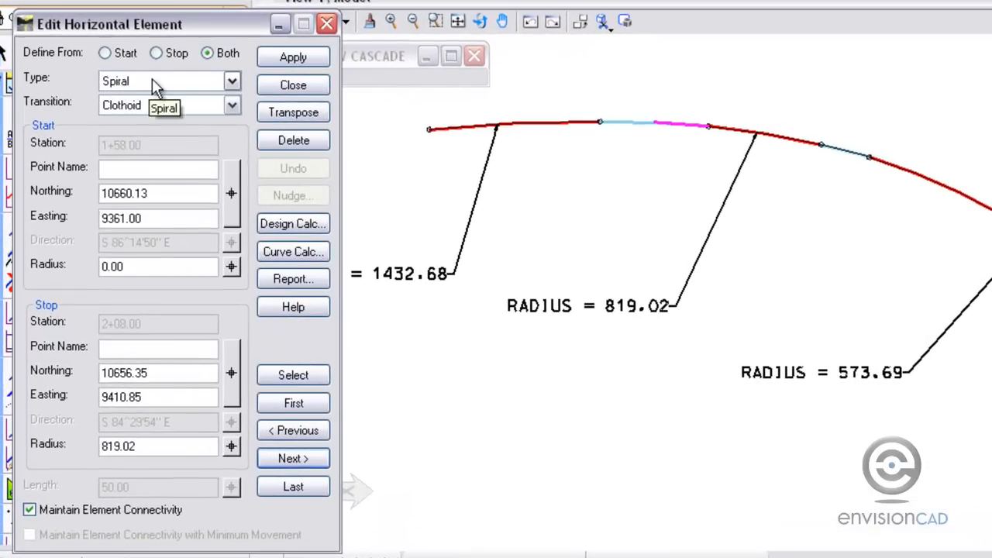
pyautogui.moveTo(186, 109)
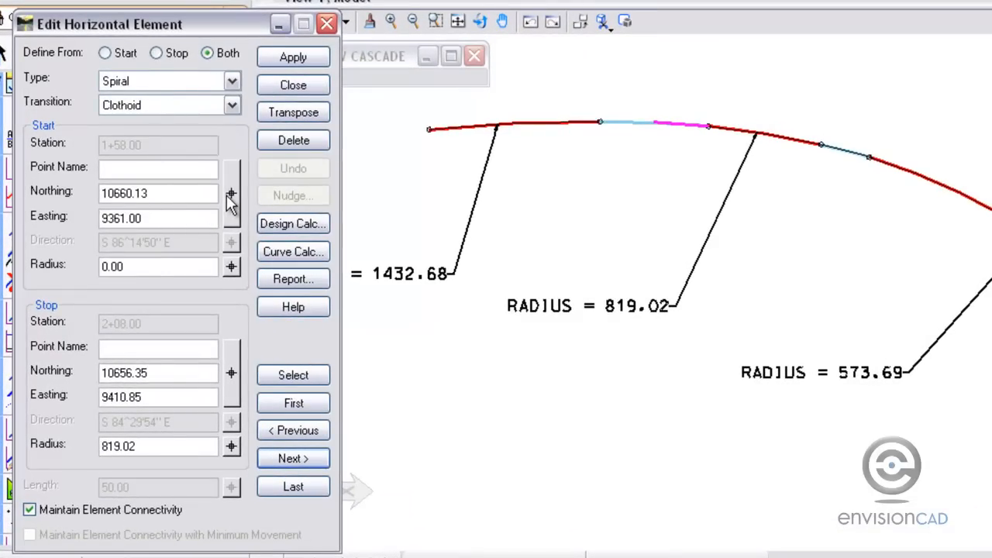
pyautogui.moveTo(46, 507)
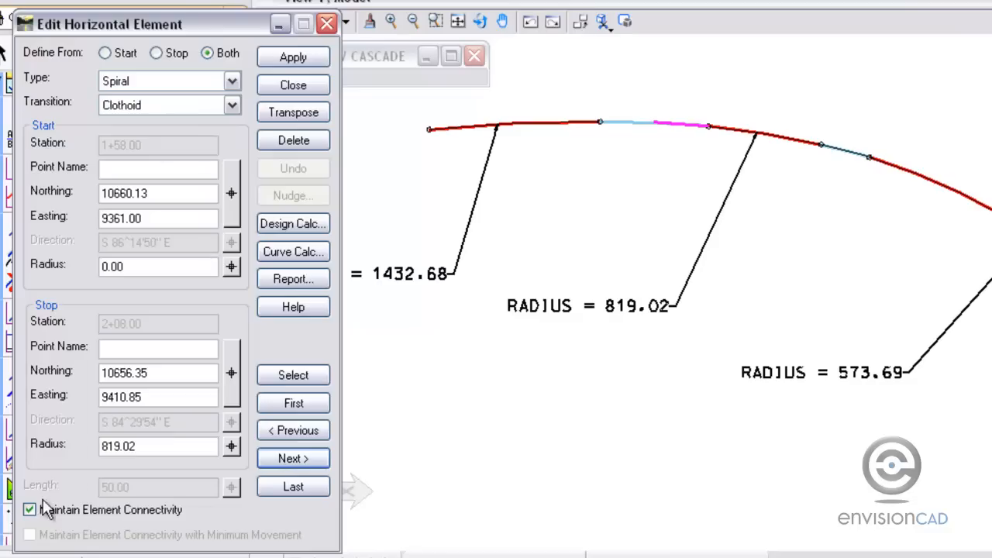
pyautogui.click(29, 509)
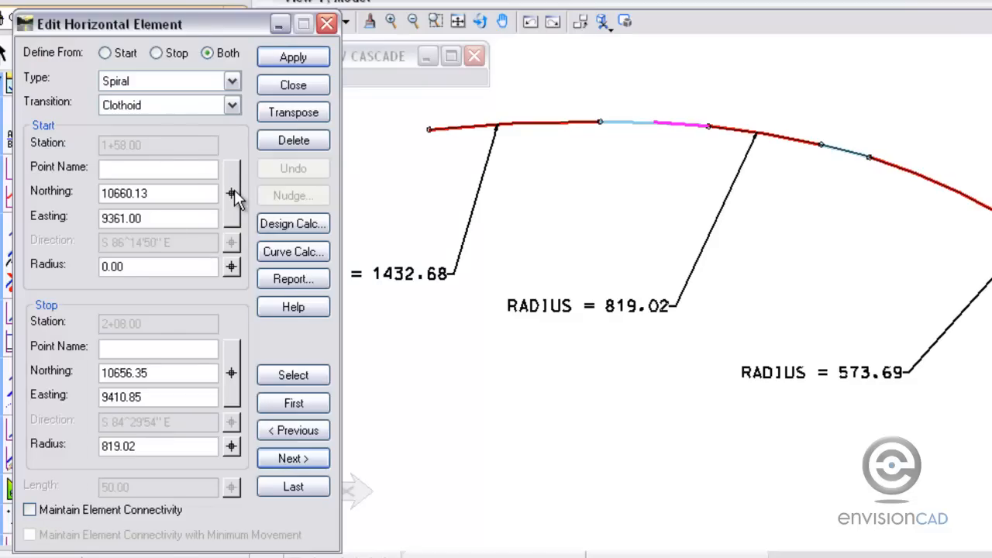
pyautogui.click(293, 85)
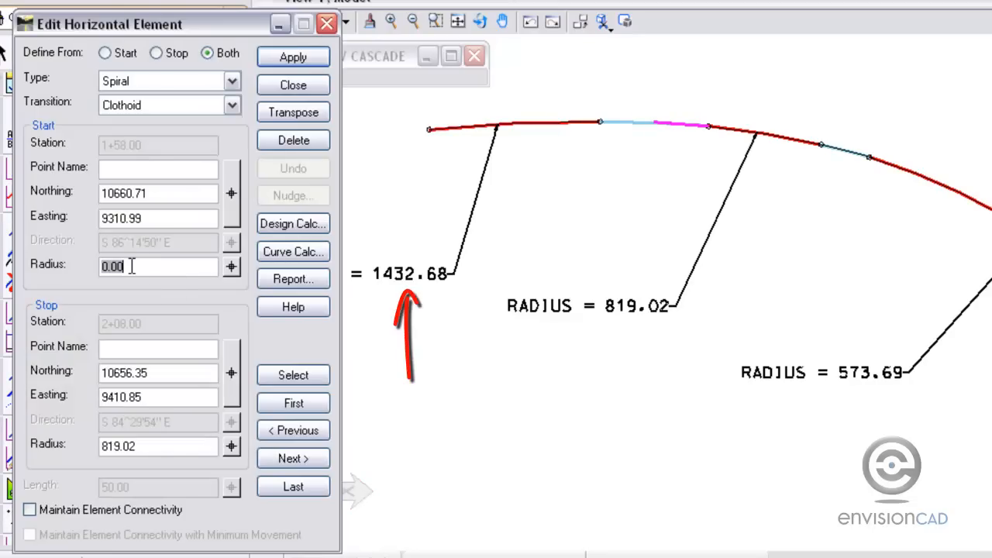
pyautogui.write('1432.68')
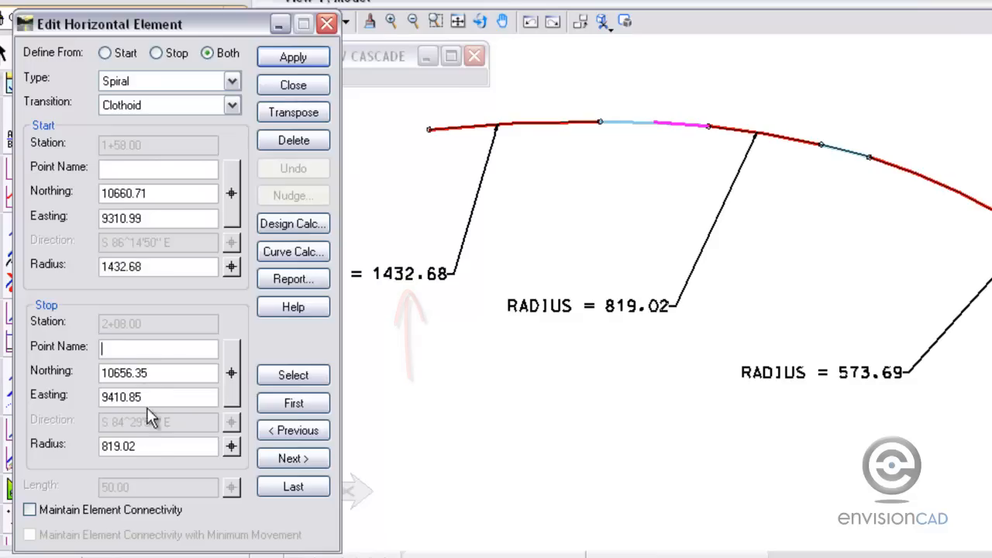
pyautogui.click(293, 84)
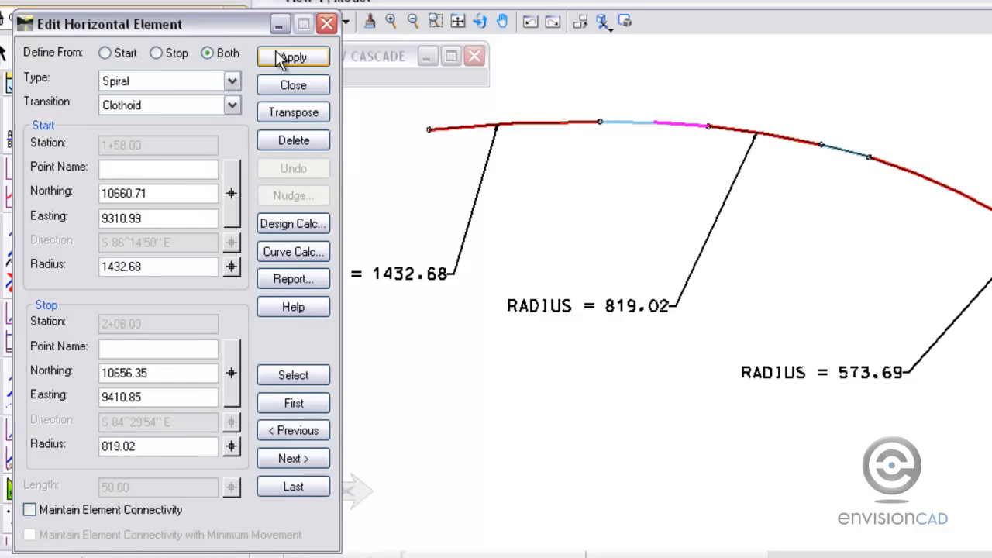
pyautogui.click(293, 57)
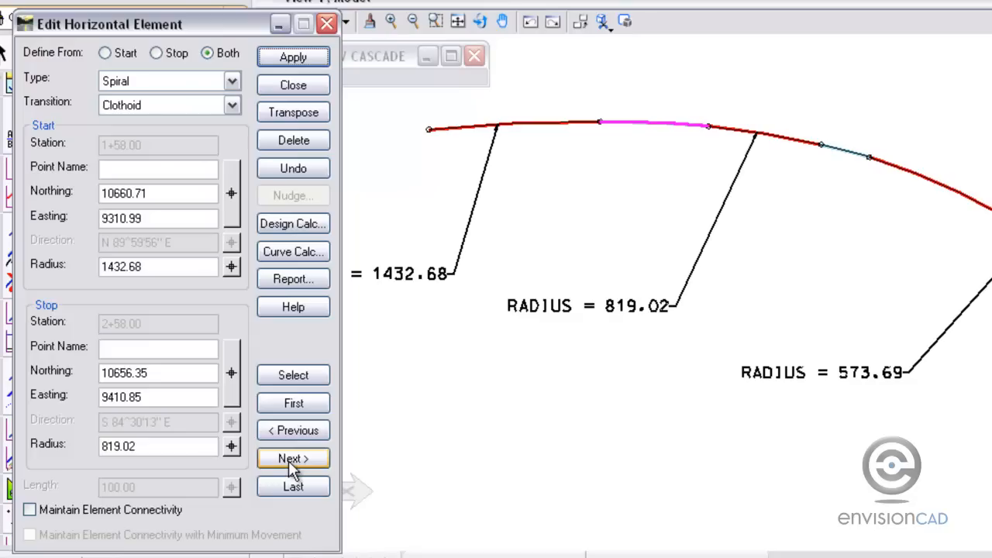
# - Set the second spiral's stop radius to 573.69, apply, and close the editor
pyautogui.click(293, 458)
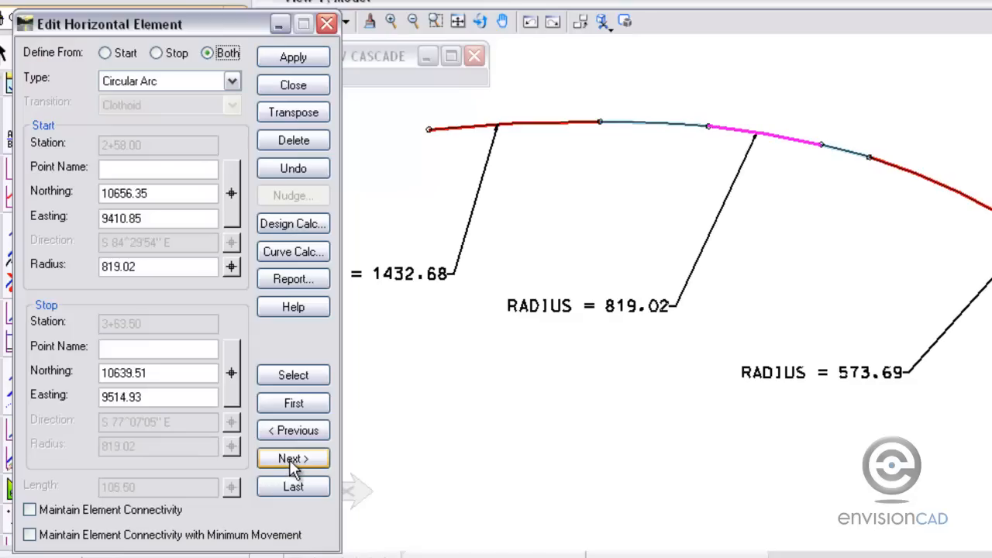
pyautogui.click(293, 458)
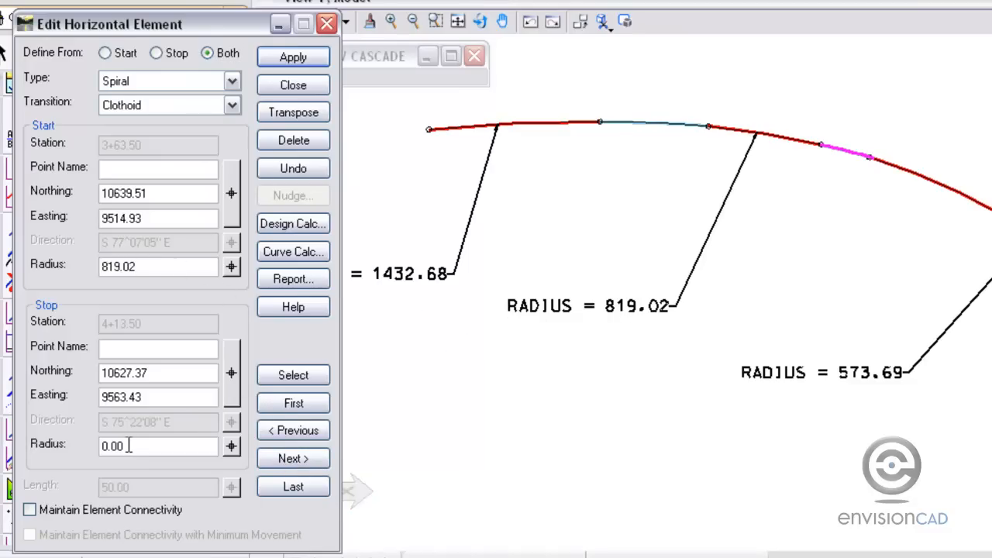
pyautogui.write('573.69')
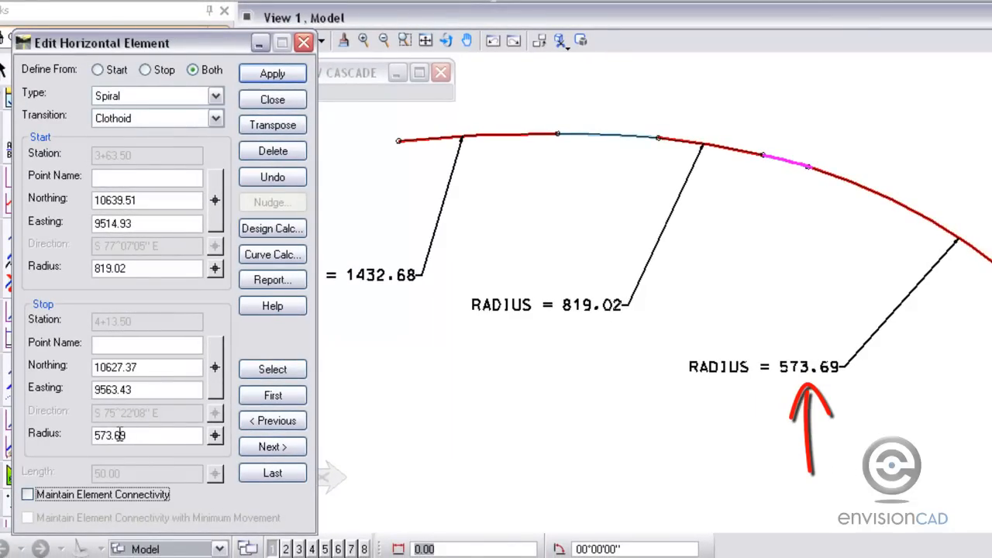
pyautogui.click(272, 100)
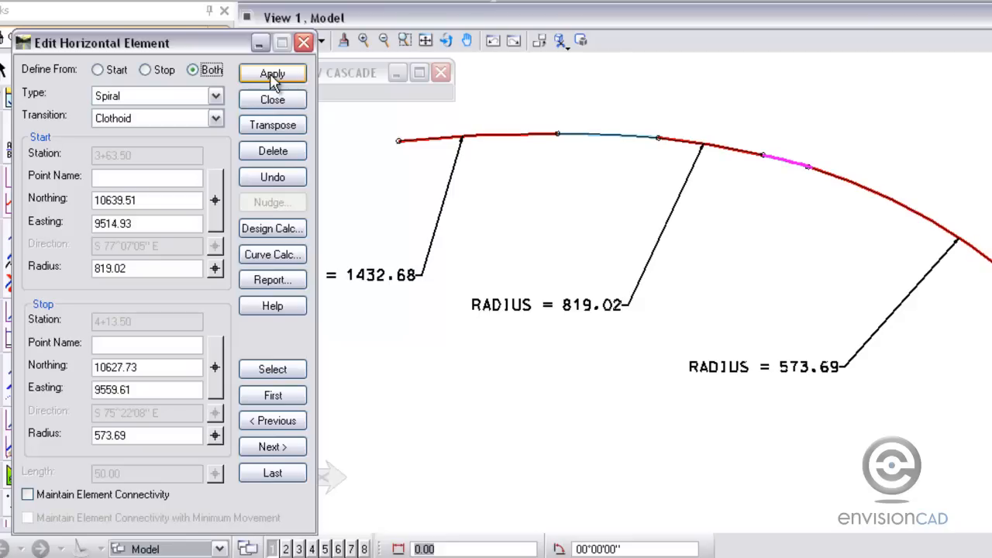
pyautogui.click(272, 73)
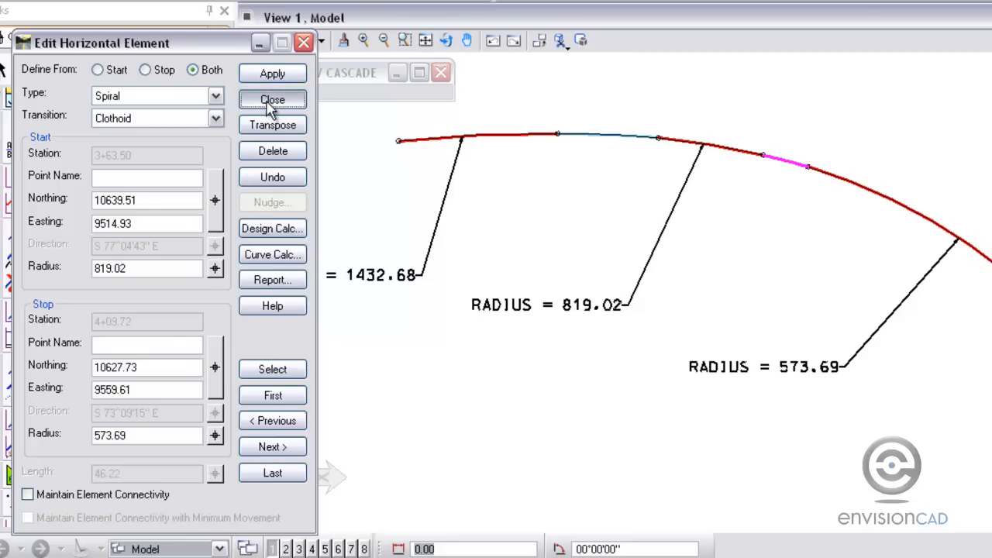
pyautogui.click(272, 99)
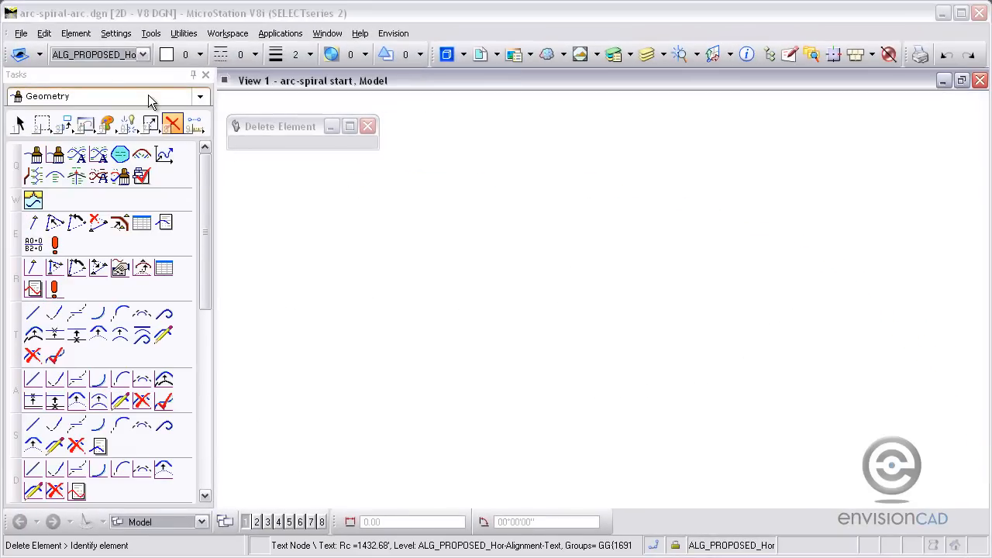
# - Enable Points, Elements and Radials in View Horizontal Annotation and apply
pyautogui.click(77, 155)
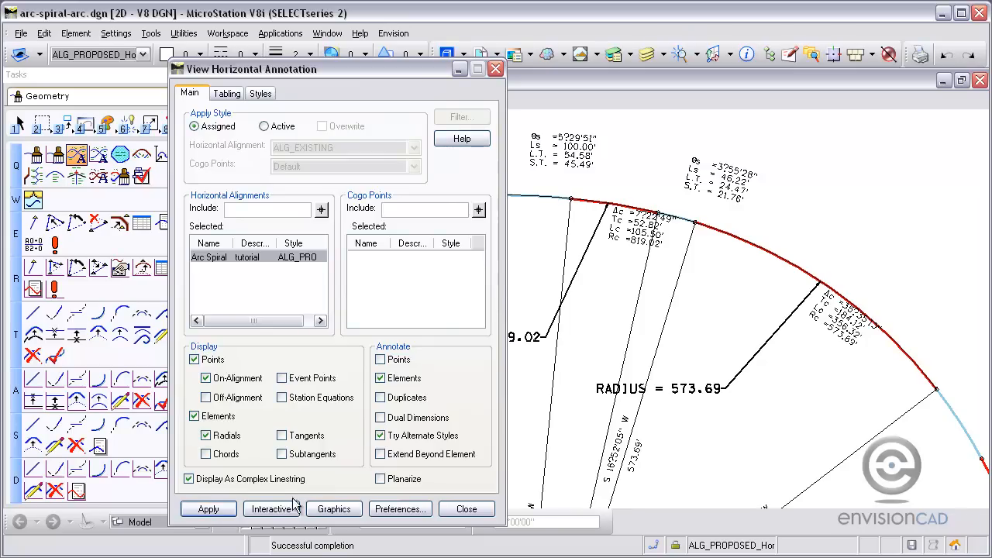
pyautogui.click(466, 509)
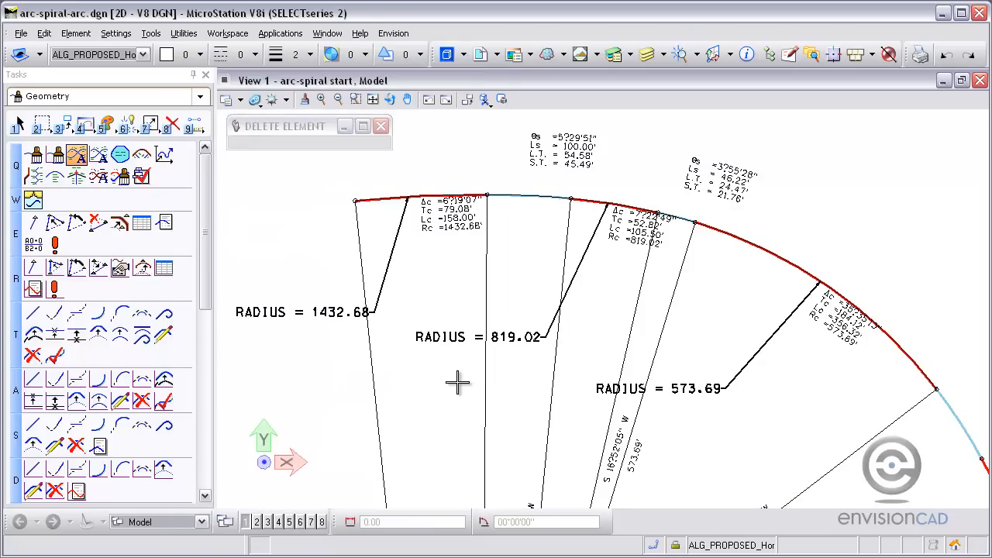
pyautogui.moveTo(465, 374)
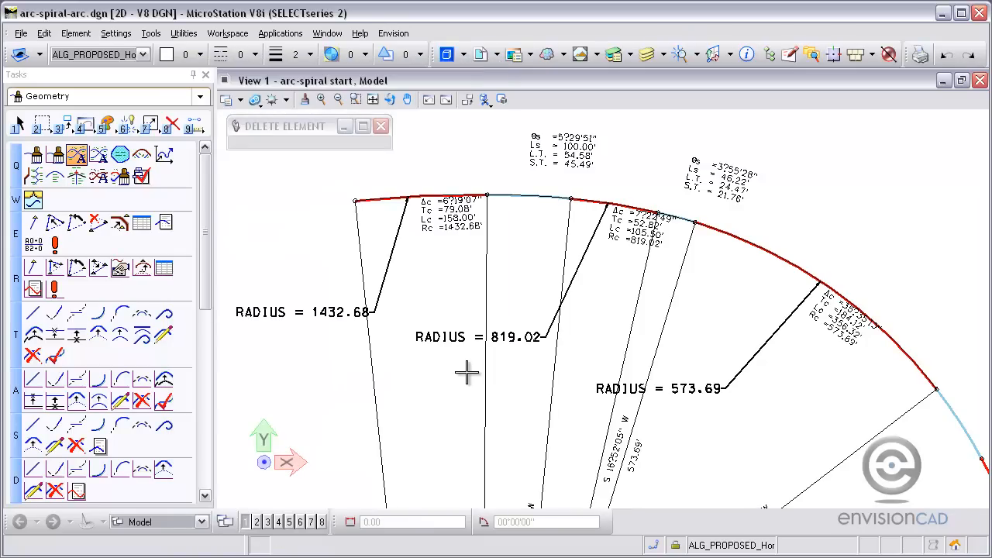